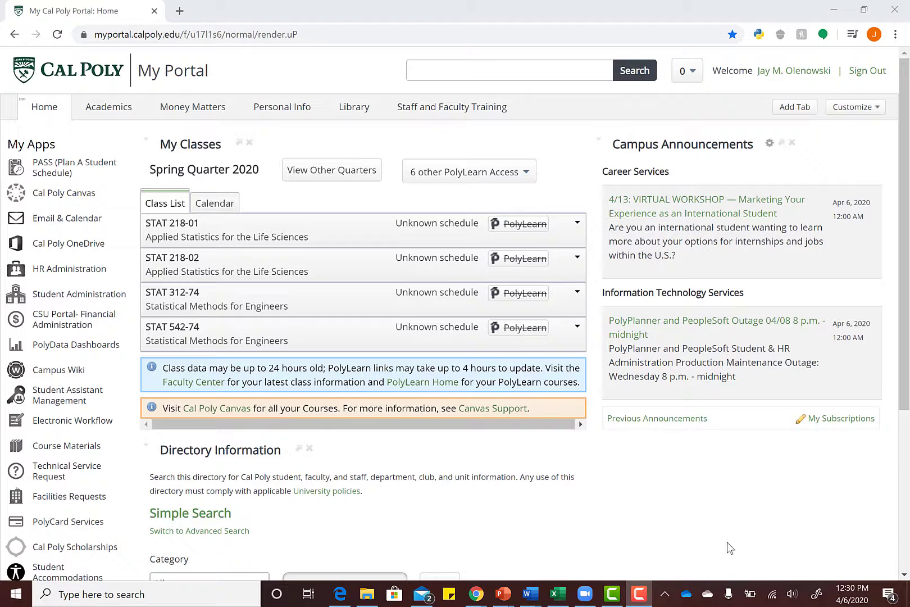
- Begin a new software request on the Technical Service Request site with publisher name JMP
{"action": "scroll", "scroll_direction": "down", "scroll_amount": 3}
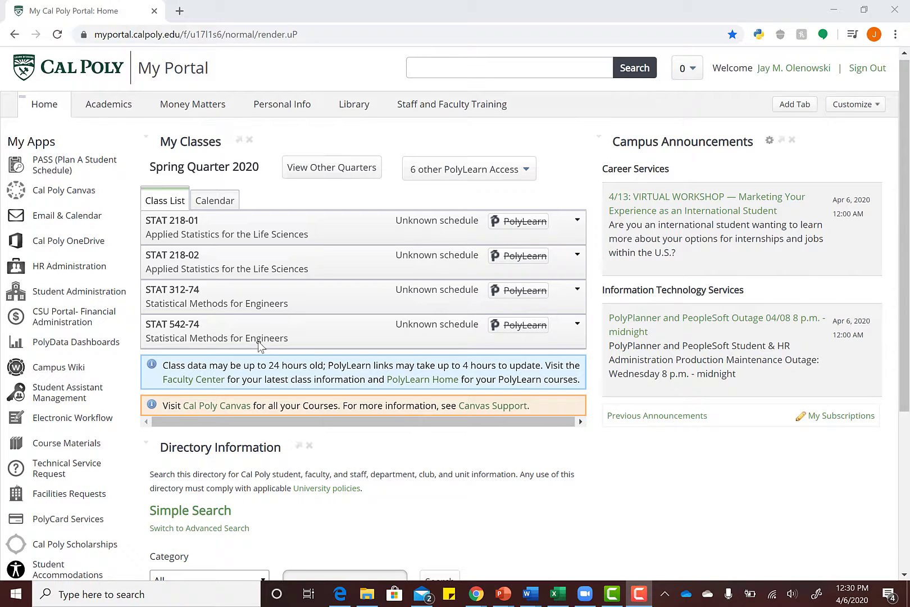
{"action": "mouse_move", "coordinate": [76, 342]}
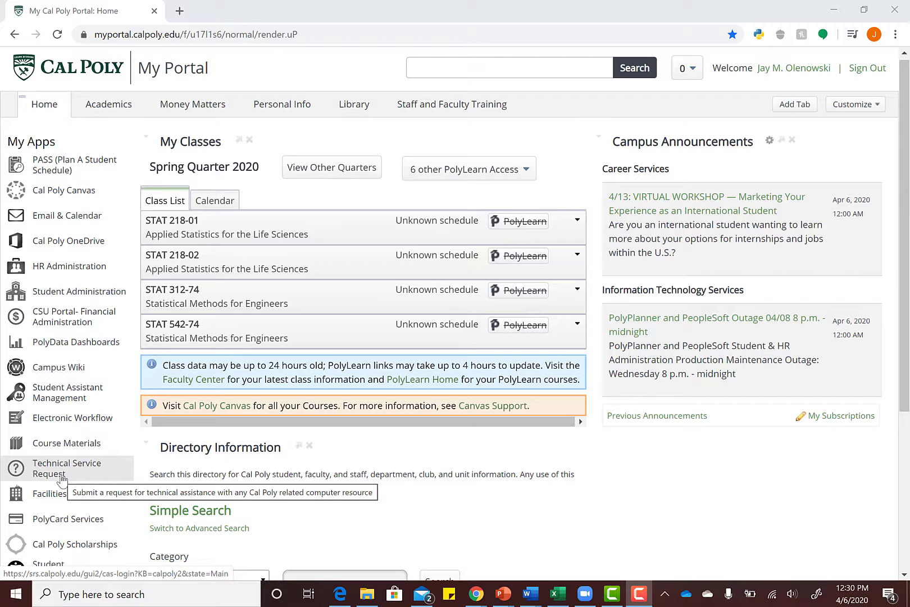
{"action": "left_click", "coordinate": [66, 467]}
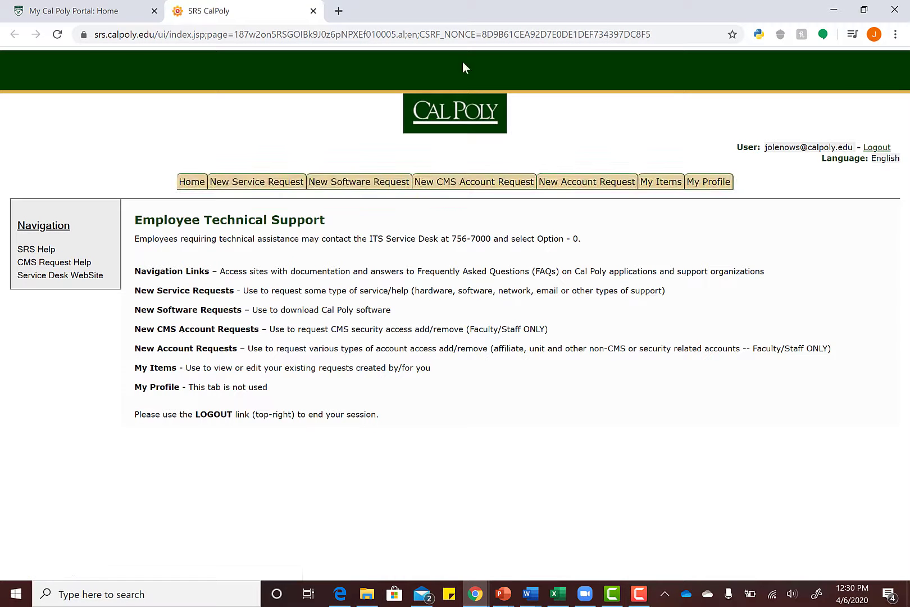
{"action": "mouse_move", "coordinate": [358, 182]}
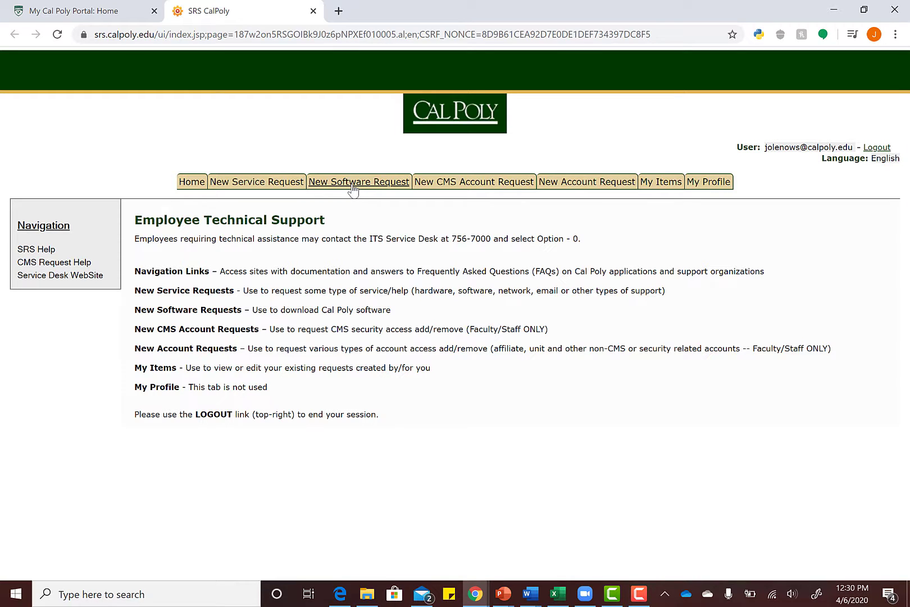
{"action": "left_click", "coordinate": [359, 182]}
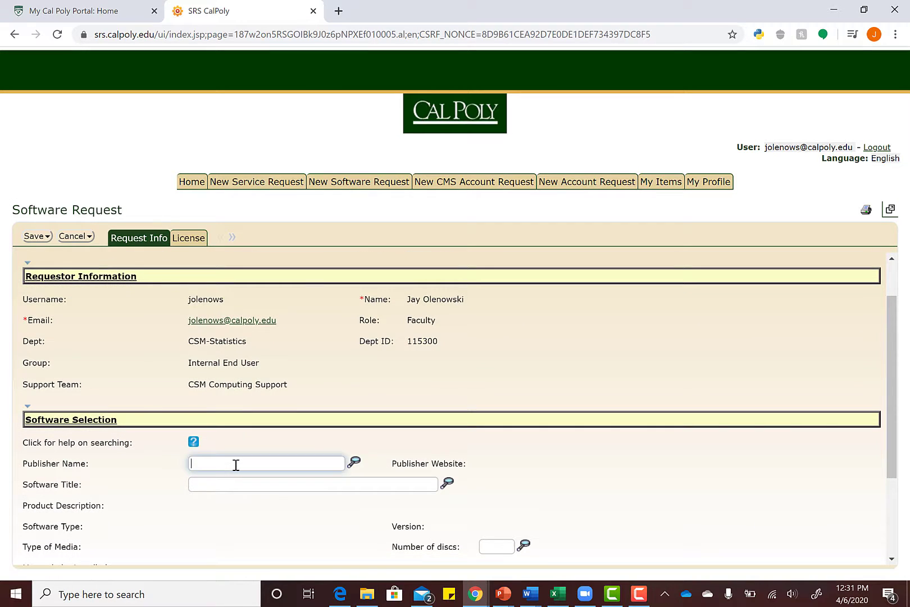
{"action": "type", "text": "JMP"}
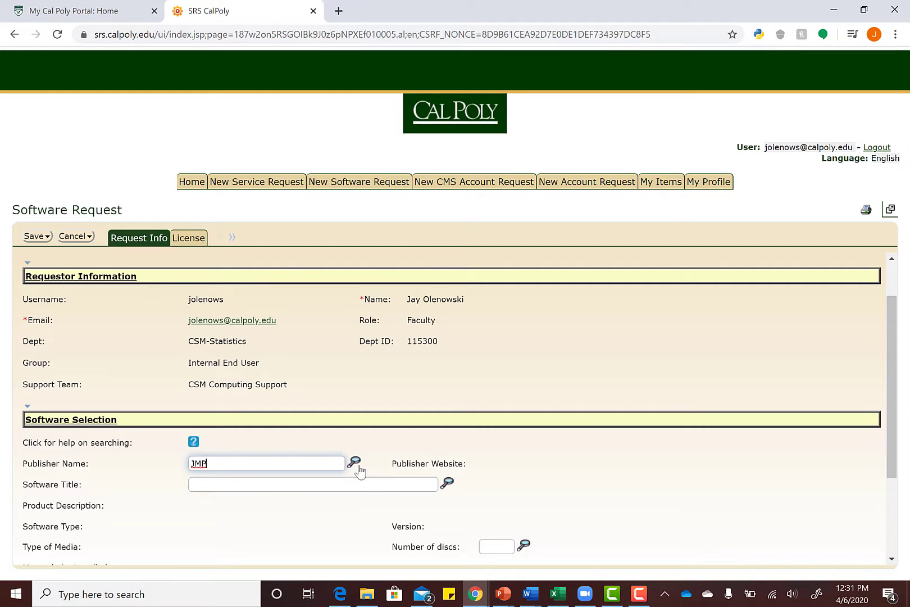
{"action": "mouse_move", "coordinate": [354, 464]}
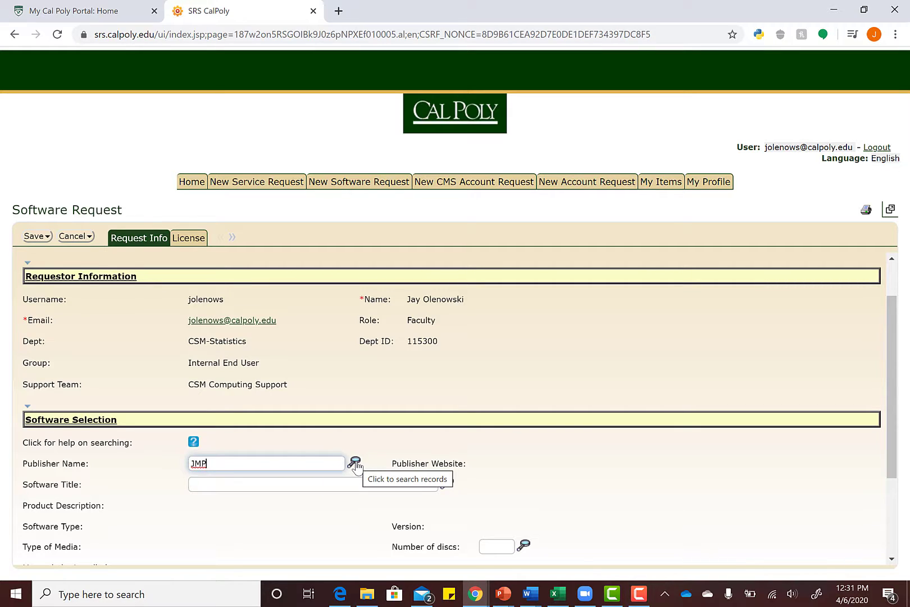
- Look up JMP software titles and select the JMP 15.1 (Standard and Pro) row
{"action": "left_click", "coordinate": [354, 463]}
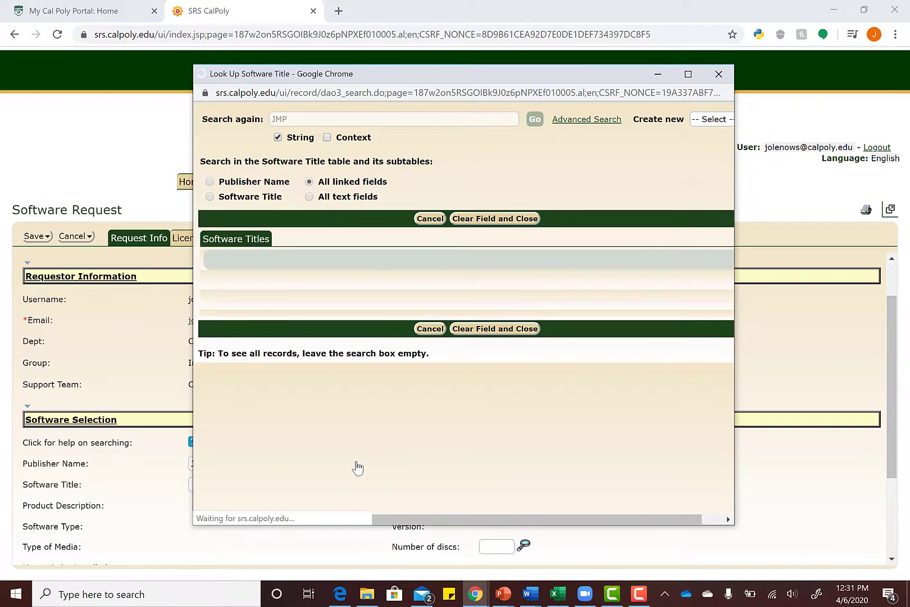
{"action": "left_click", "coordinate": [534, 119]}
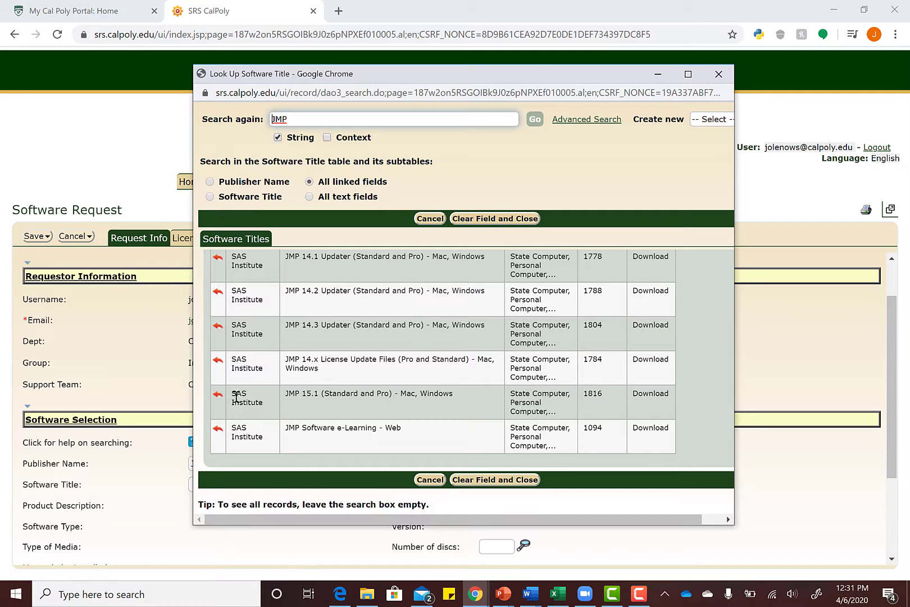
{"action": "mouse_move", "coordinate": [218, 398]}
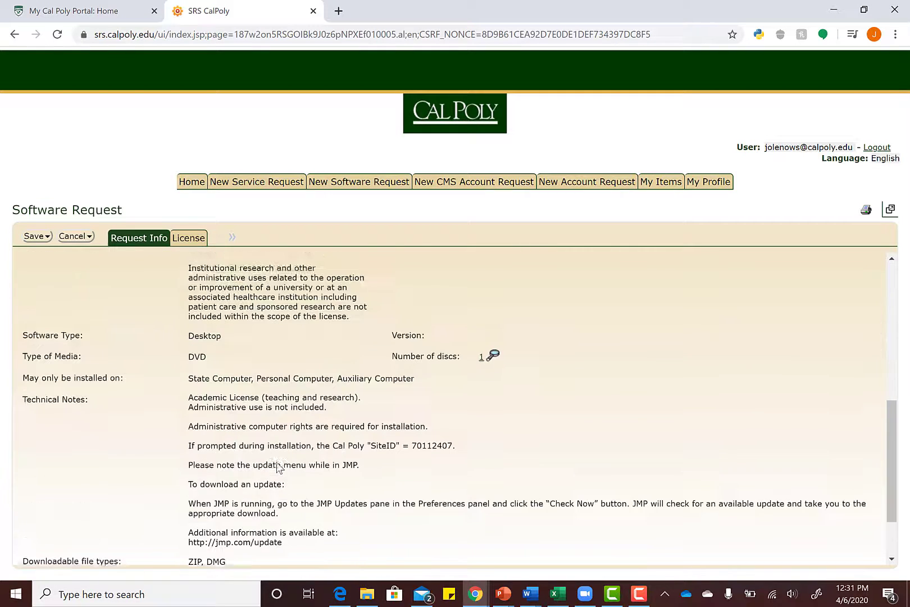
- Accept the terms with Yes and submit via Serial & Download info, creating request #332599
{"action": "scroll", "scroll_direction": "down", "scroll_amount": 3}
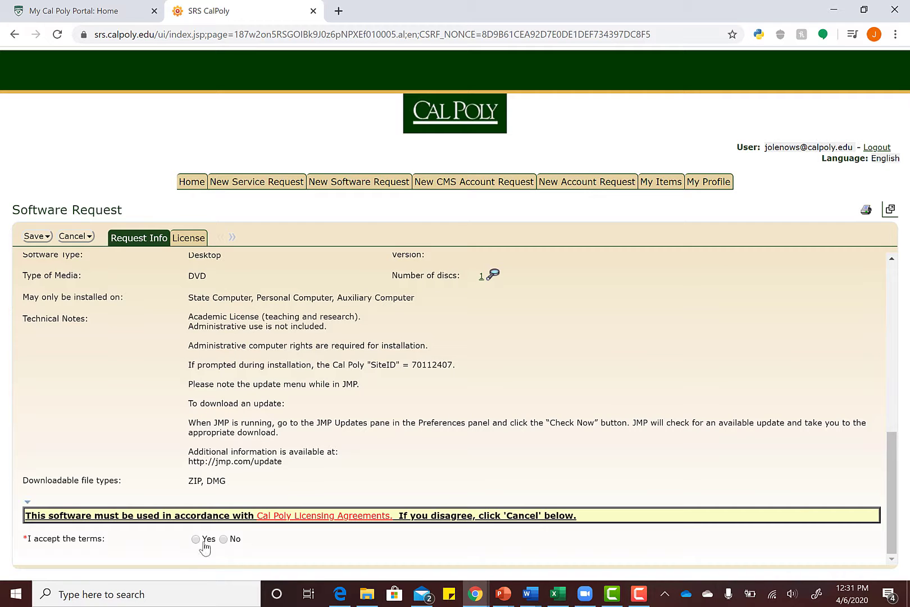
{"action": "left_click", "coordinate": [197, 540]}
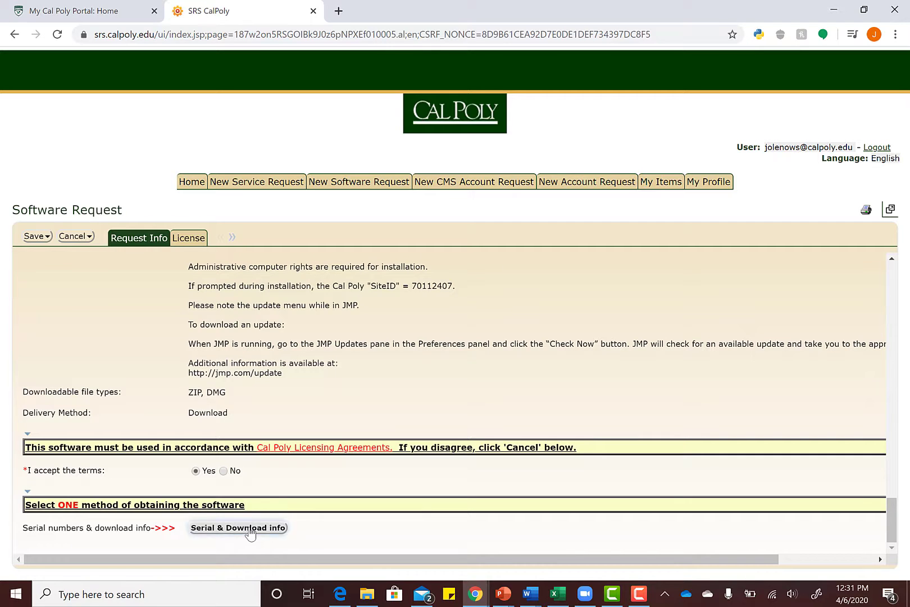
{"action": "left_click", "coordinate": [237, 528]}
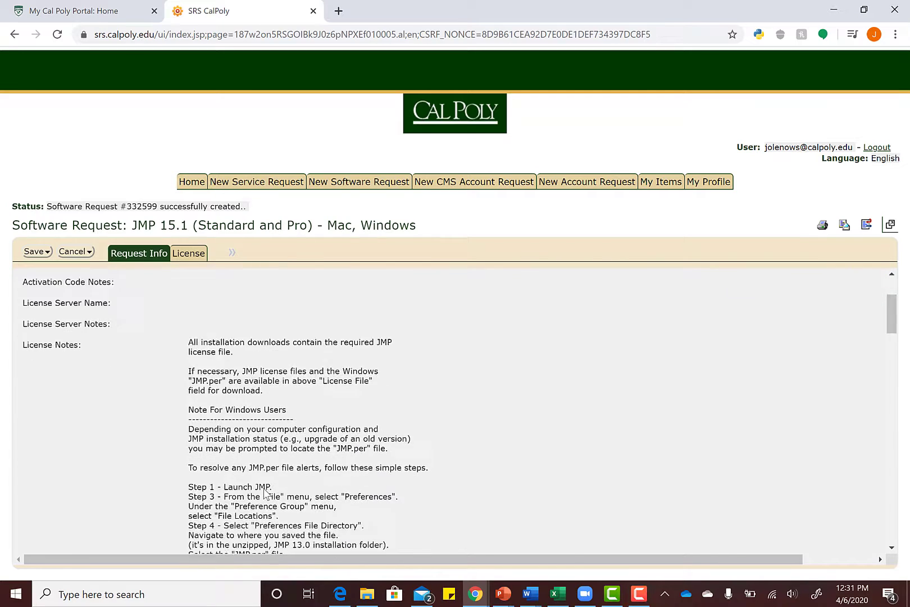
{"action": "scroll", "scroll_direction": "down", "scroll_amount": 3}
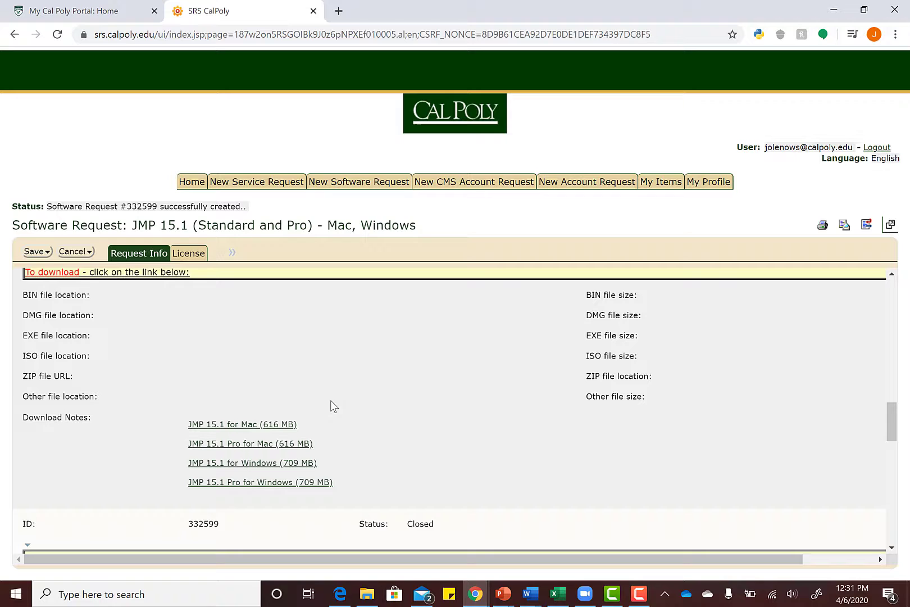
{"action": "mouse_move", "coordinate": [293, 262]}
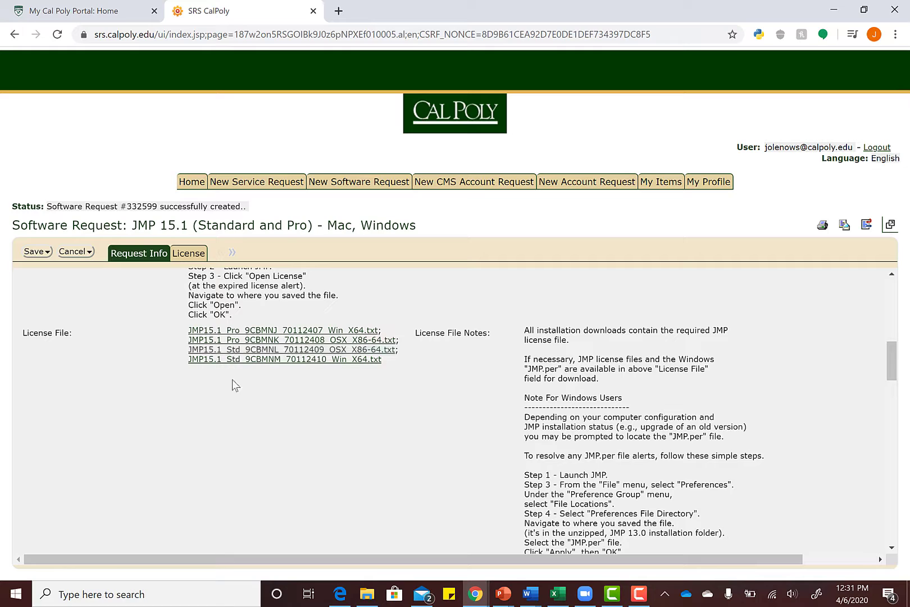
{"action": "mouse_move", "coordinate": [243, 385]}
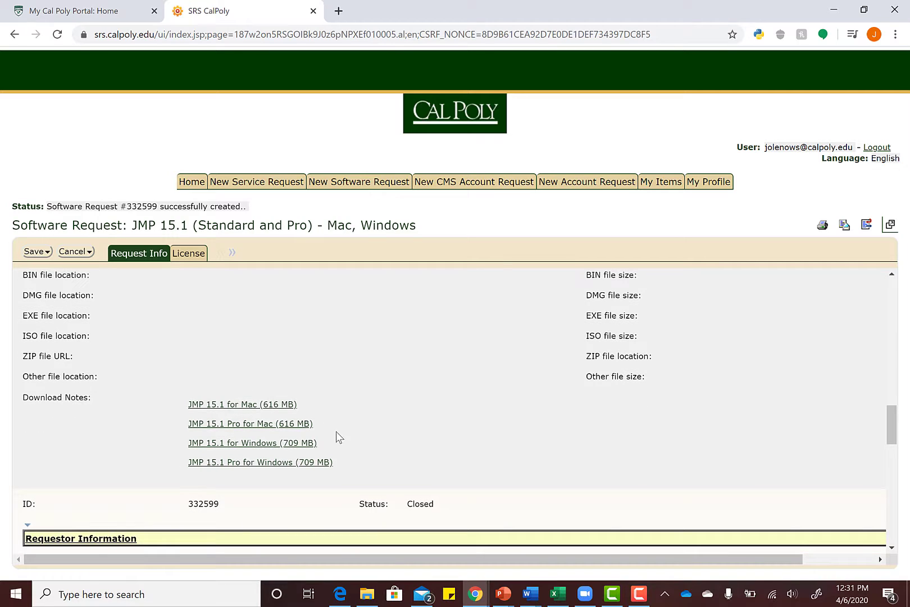
{"action": "mouse_move", "coordinate": [347, 462]}
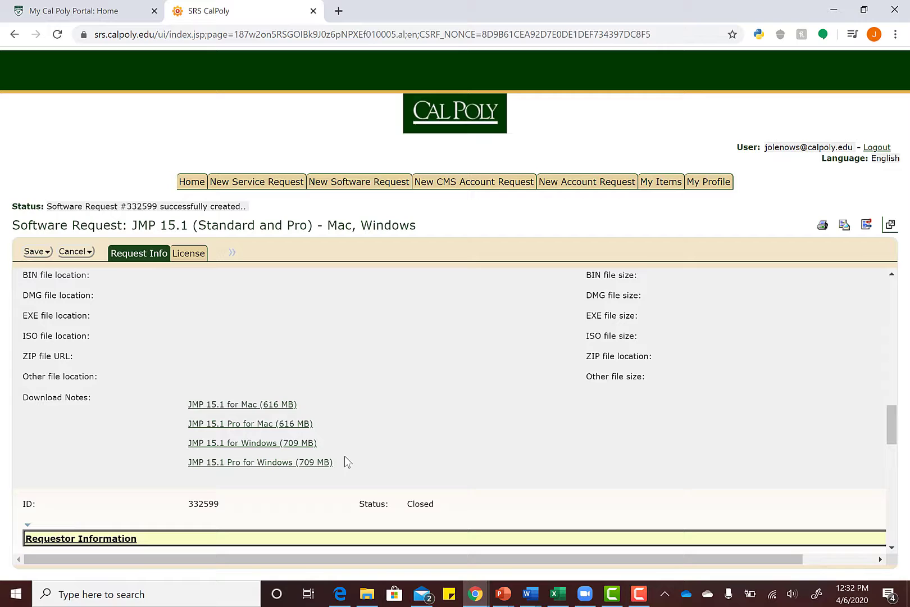
{"action": "mouse_move", "coordinate": [259, 462]}
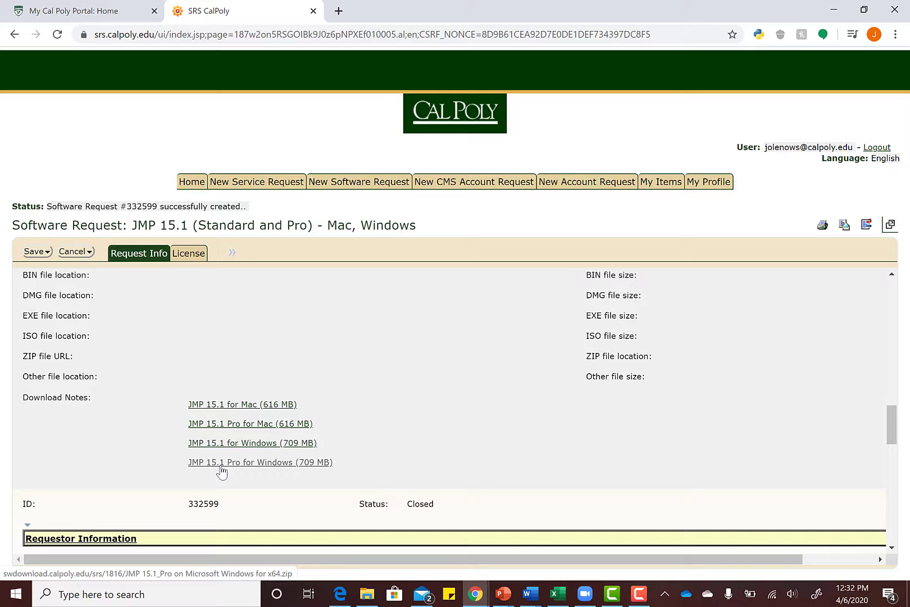
- Download the JMP 15.1 Pro for Windows (709 MB) link under Download Notes
{"action": "left_click", "coordinate": [260, 462]}
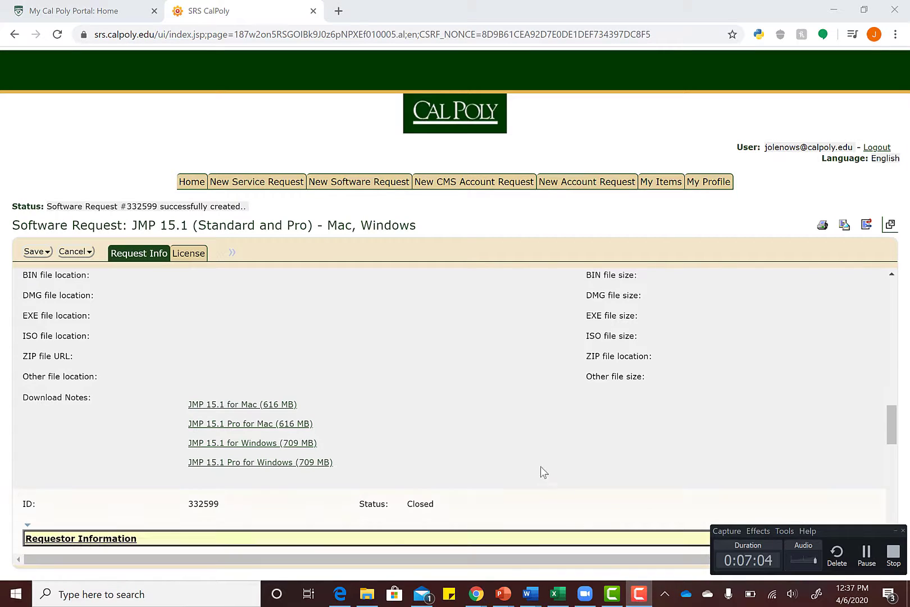
- Locate the downloaded JMP zip by searching 'jmp' in the Downloads folder
{"action": "left_click", "coordinate": [366, 593]}
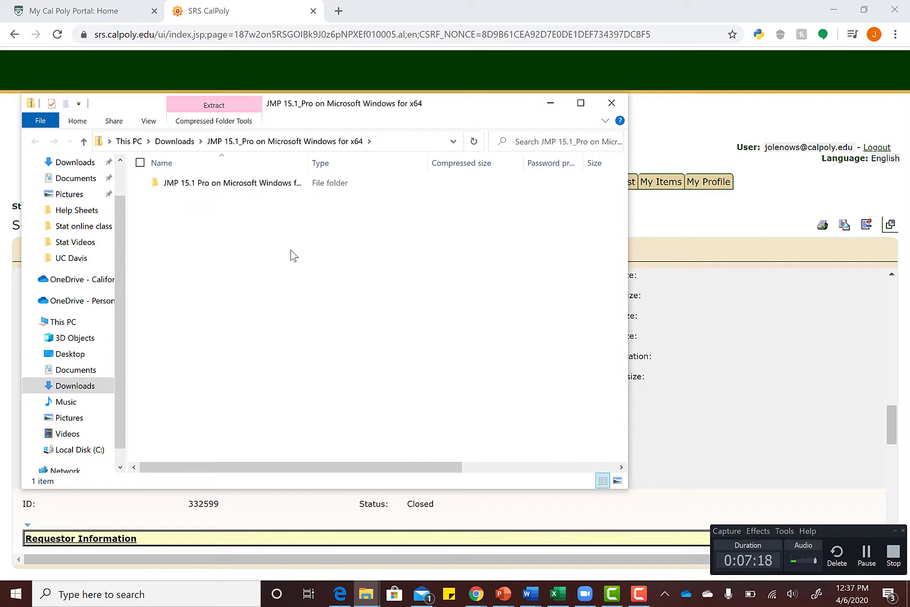
{"action": "mouse_move", "coordinate": [199, 389]}
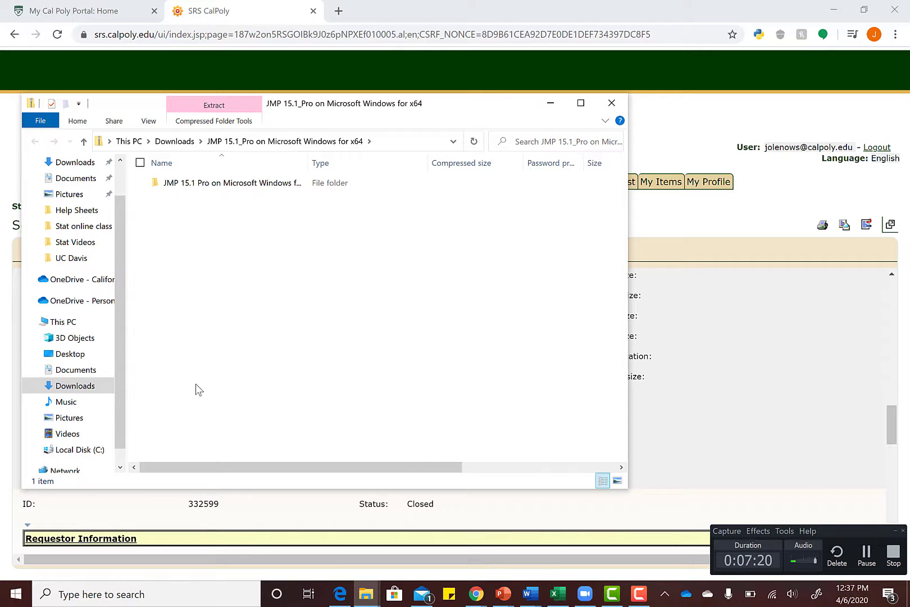
{"action": "left_click", "coordinate": [74, 385]}
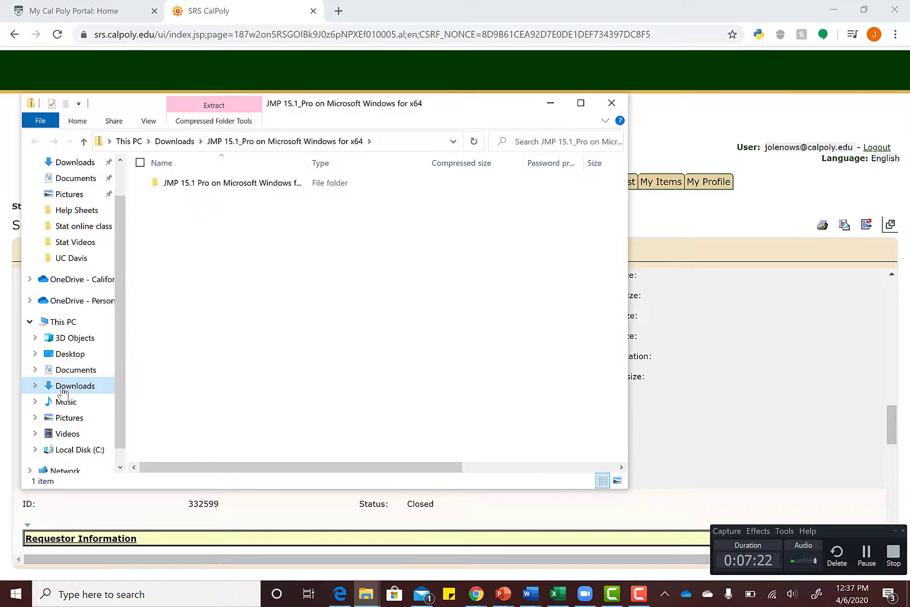
{"action": "left_click", "coordinate": [75, 385]}
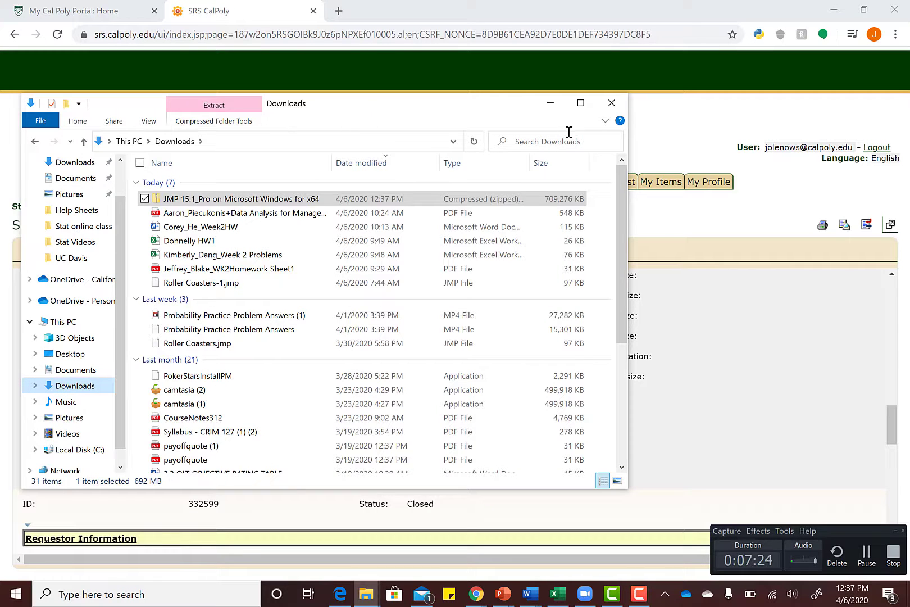
{"action": "type", "text": "jmp"}
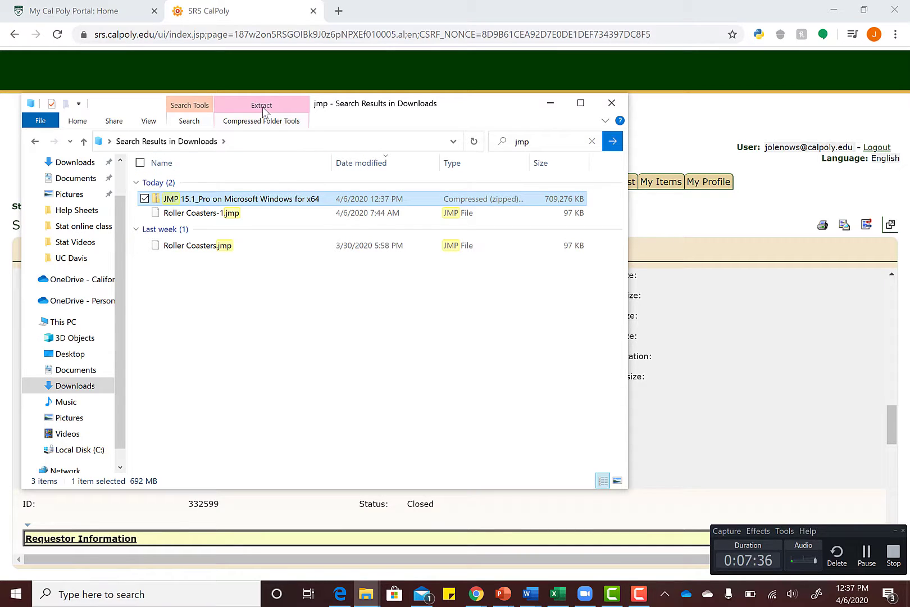
- Extract the JMP 15.1 Pro zip into Downloads and enter the extracted JMP 15.1_Pro folder
{"action": "left_click", "coordinate": [261, 106]}
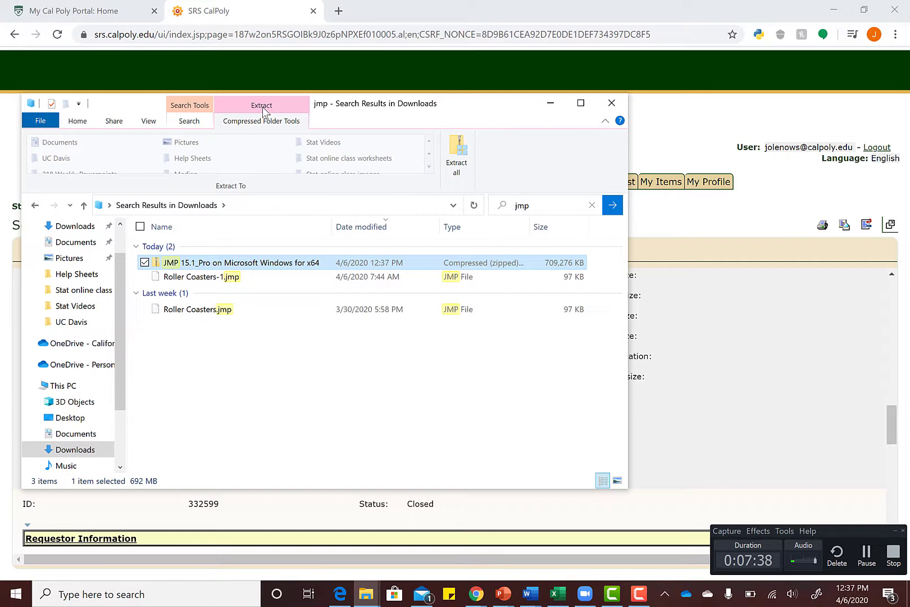
{"action": "mouse_move", "coordinate": [457, 152]}
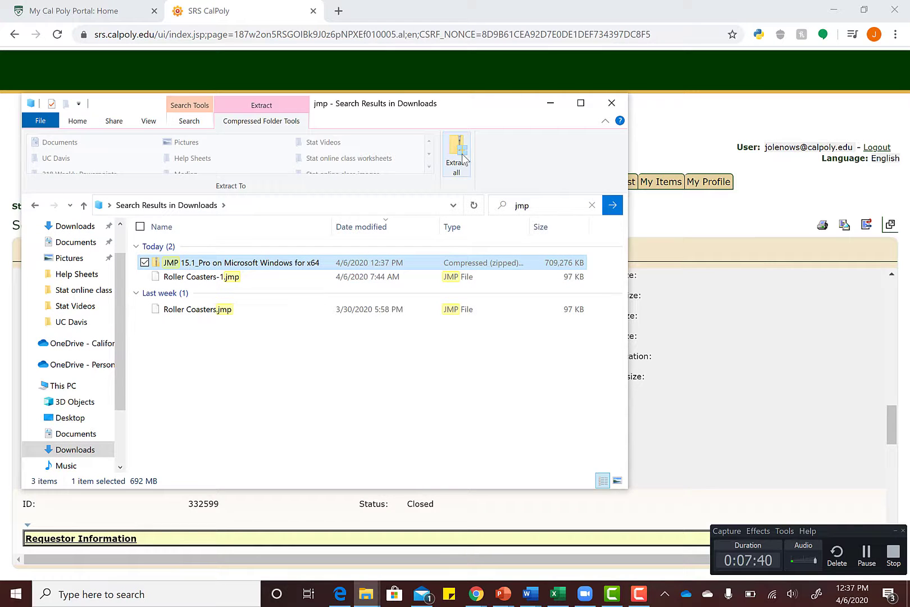
{"action": "mouse_move", "coordinate": [457, 151]}
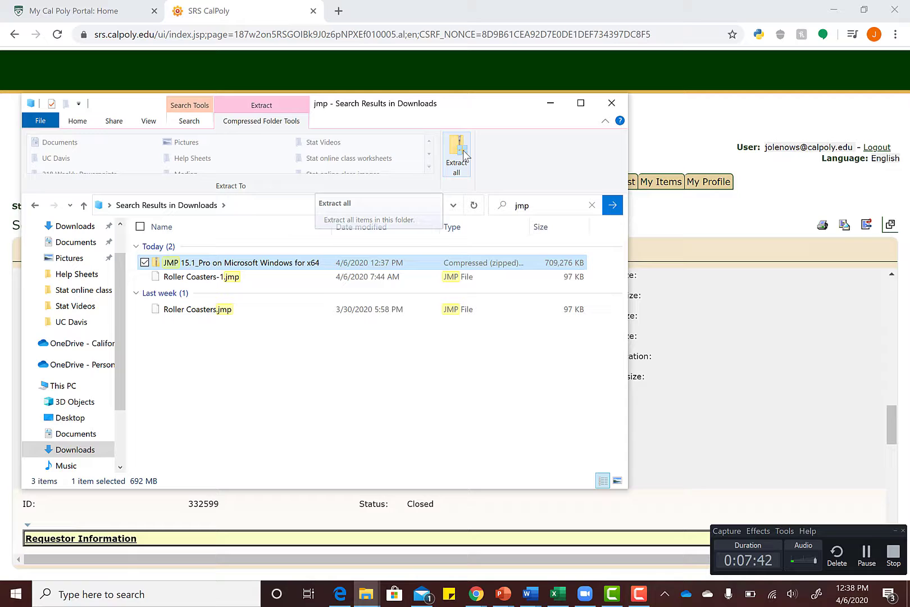
{"action": "left_click", "coordinate": [458, 153]}
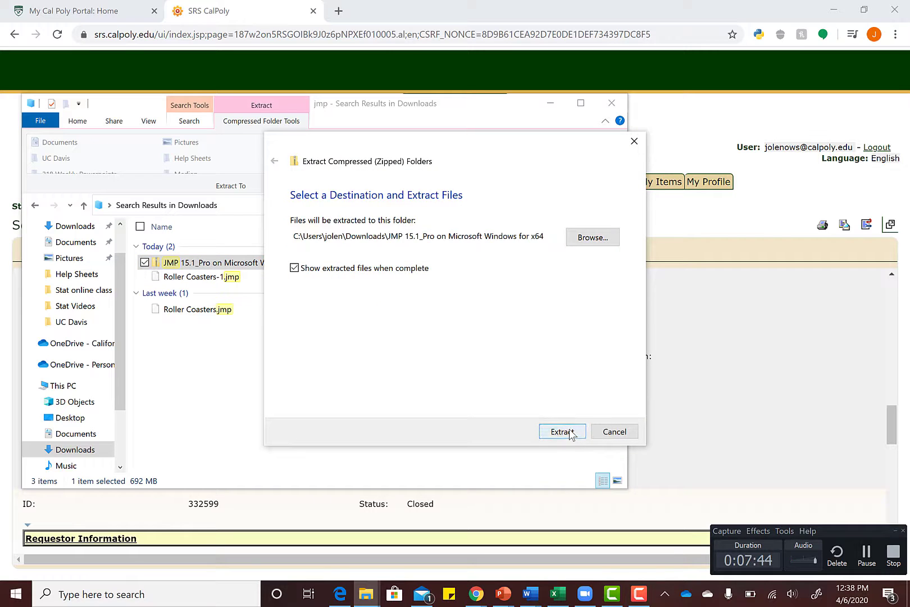
{"action": "left_click", "coordinate": [561, 431]}
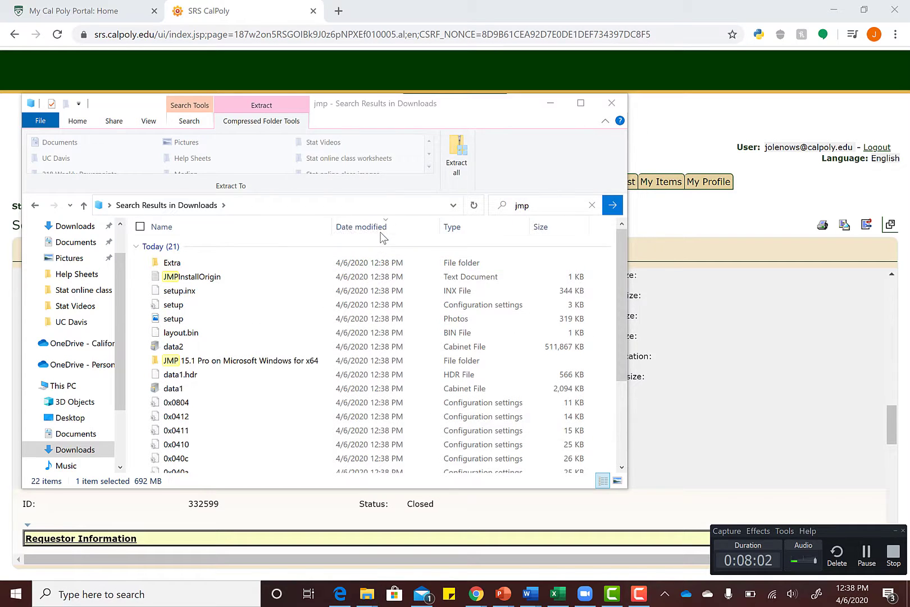
{"action": "double_click", "coordinate": [235, 360]}
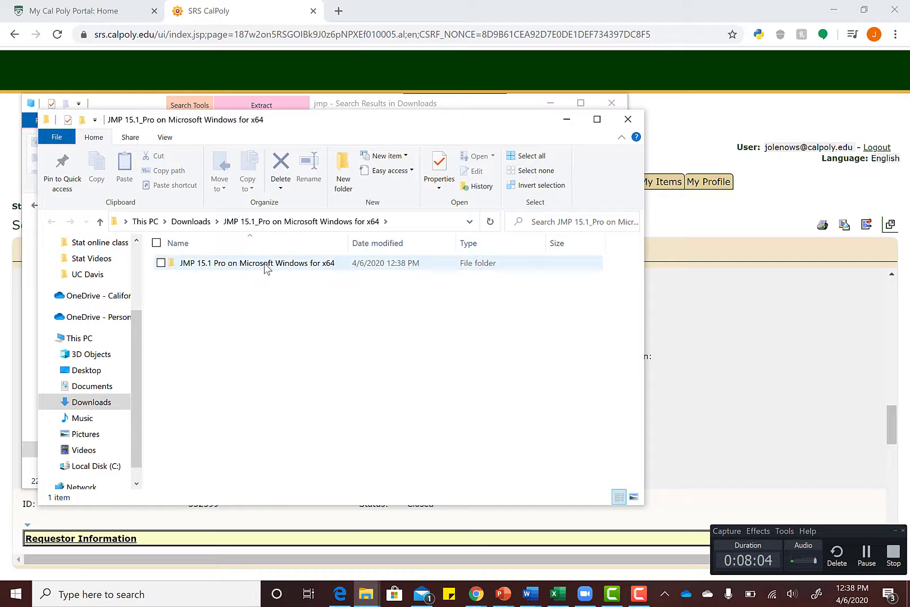
- Launch setup (Application) from the JMP 15.1 Pro on Microsoft Windows for x64 folder
{"action": "double_click", "coordinate": [255, 263]}
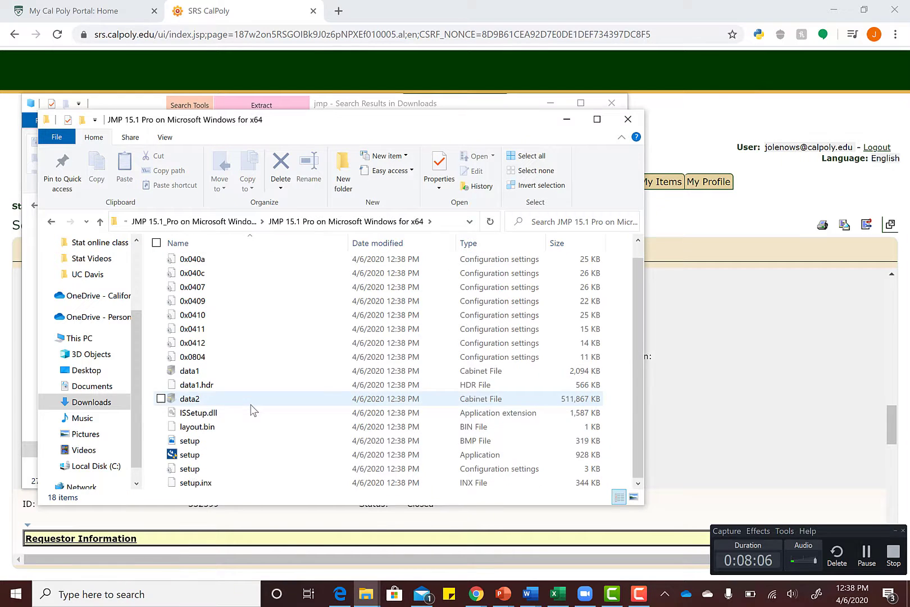
{"action": "mouse_move", "coordinate": [189, 454]}
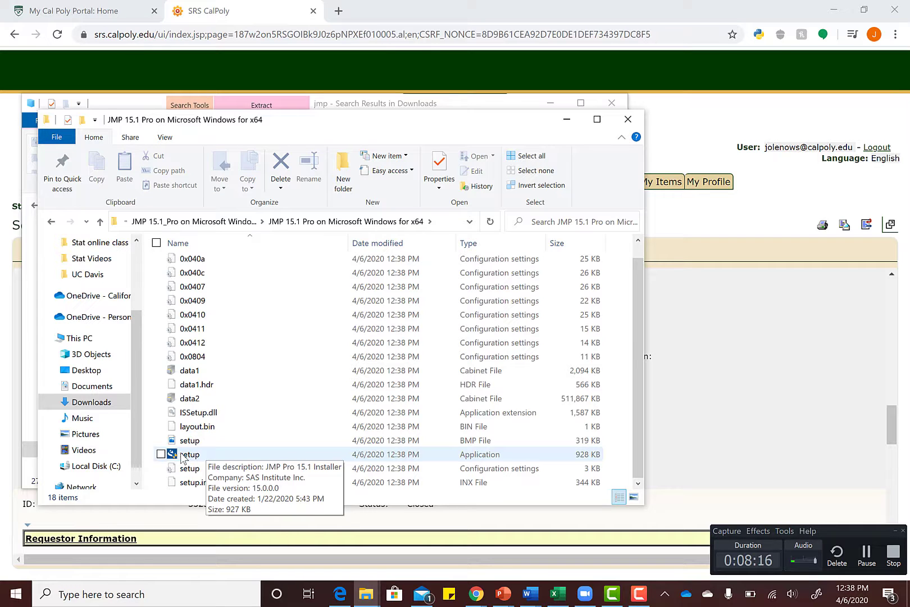
{"action": "left_click", "coordinate": [187, 454]}
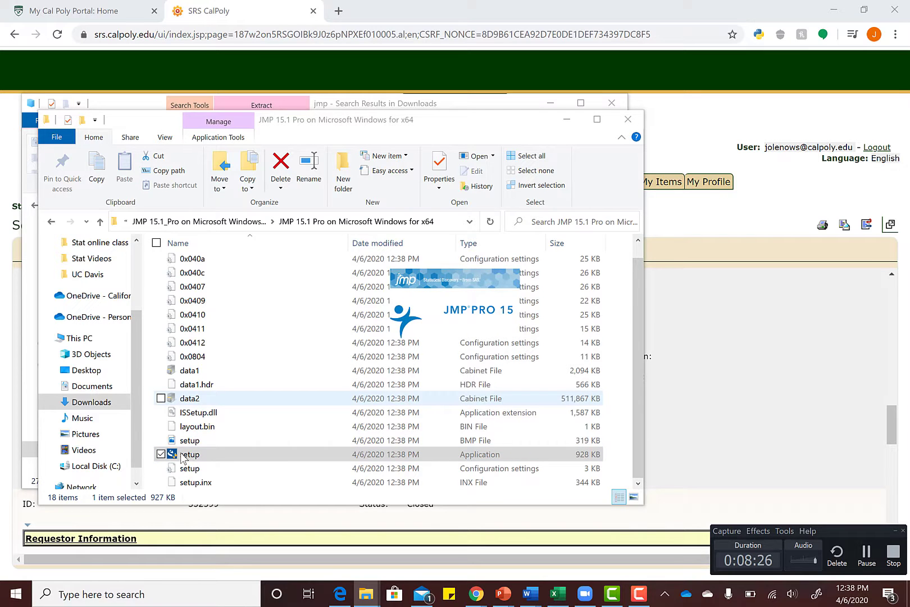
{"action": "double_click", "coordinate": [189, 454]}
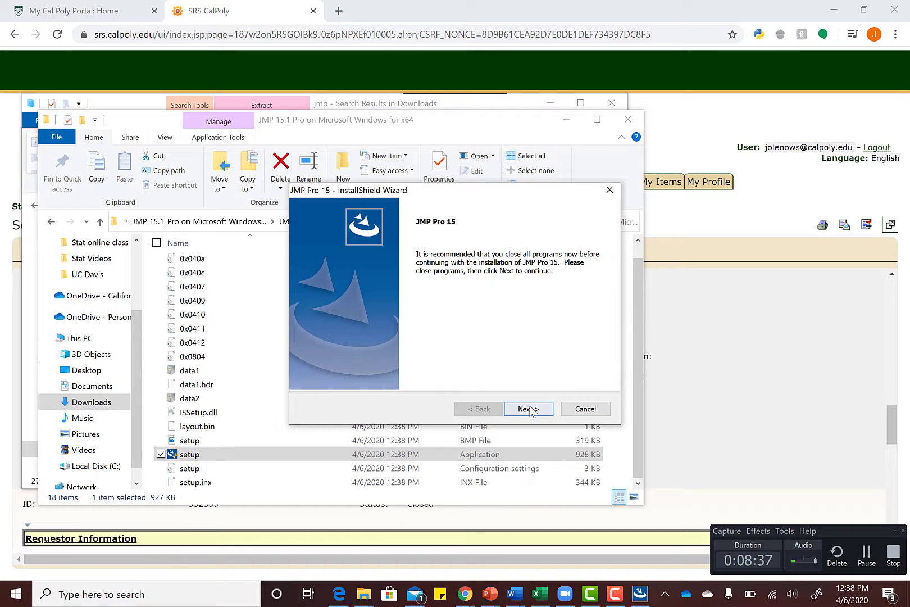
- Accept the default destination and installation options and run the JMP Pro 15 install to completion
{"action": "left_click", "coordinate": [529, 409]}
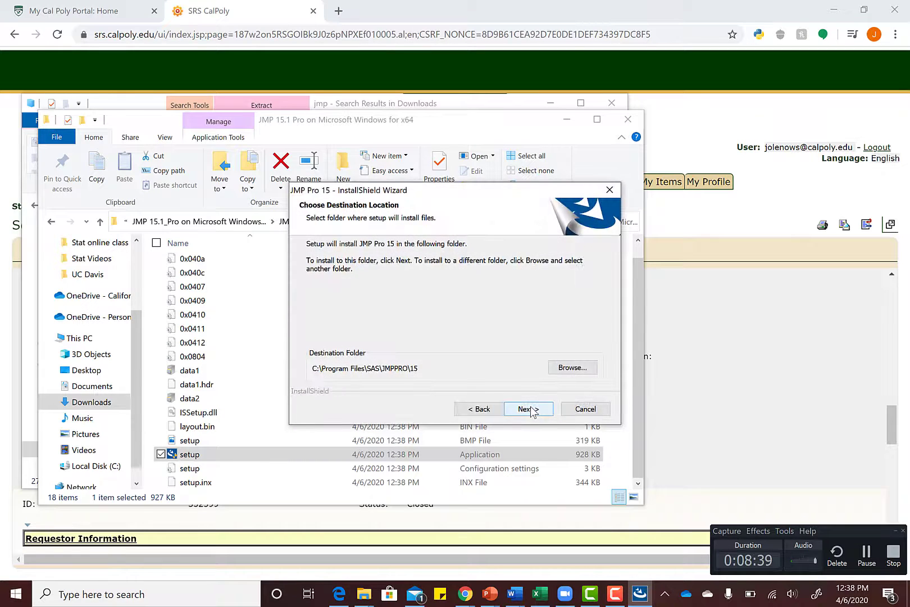
{"action": "left_click", "coordinate": [527, 408]}
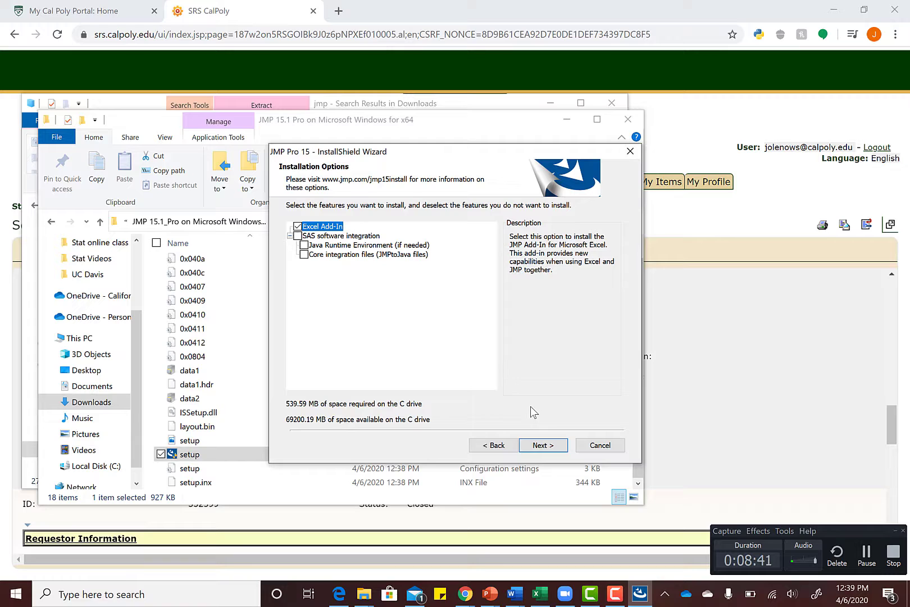
{"action": "left_click", "coordinate": [542, 445]}
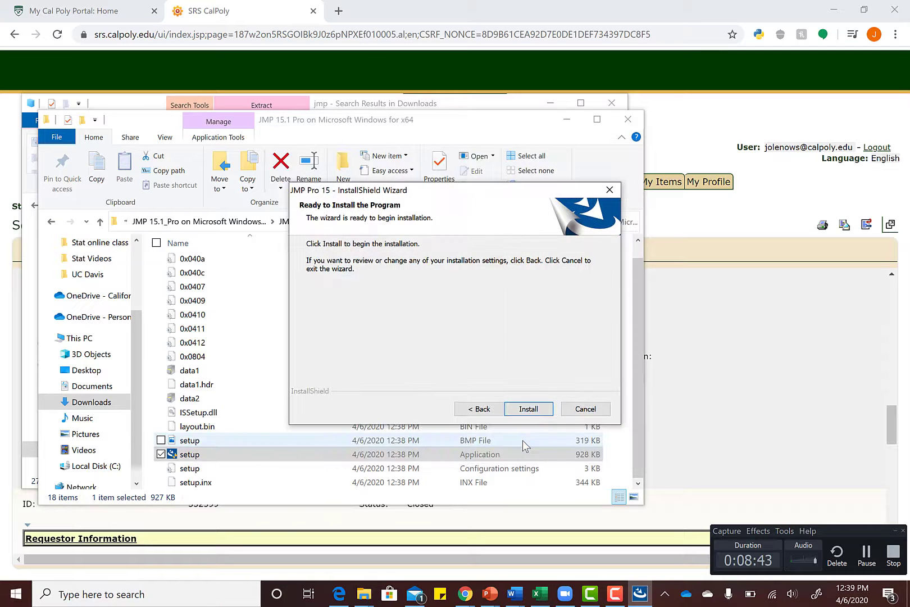
{"action": "left_click", "coordinate": [528, 409]}
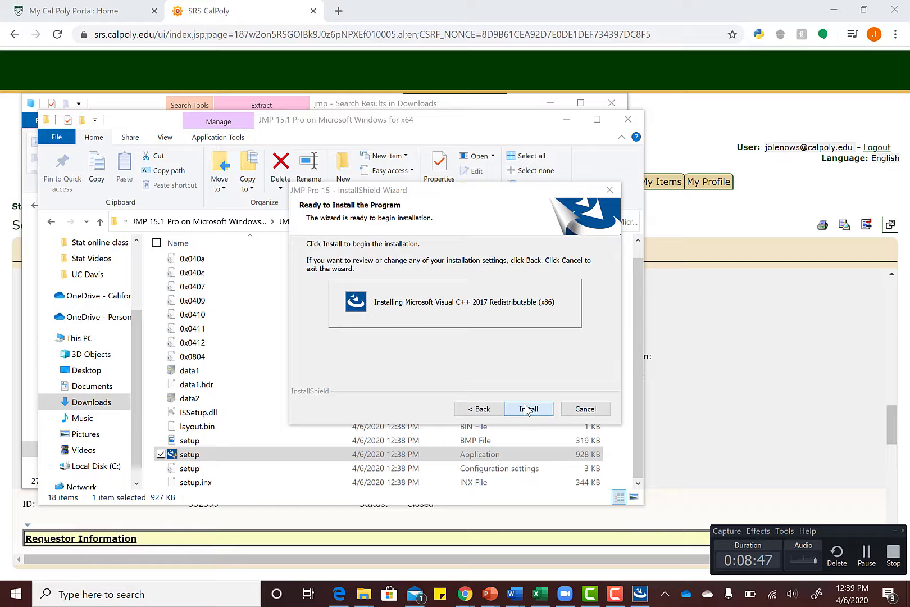
{"action": "left_click", "coordinate": [528, 409]}
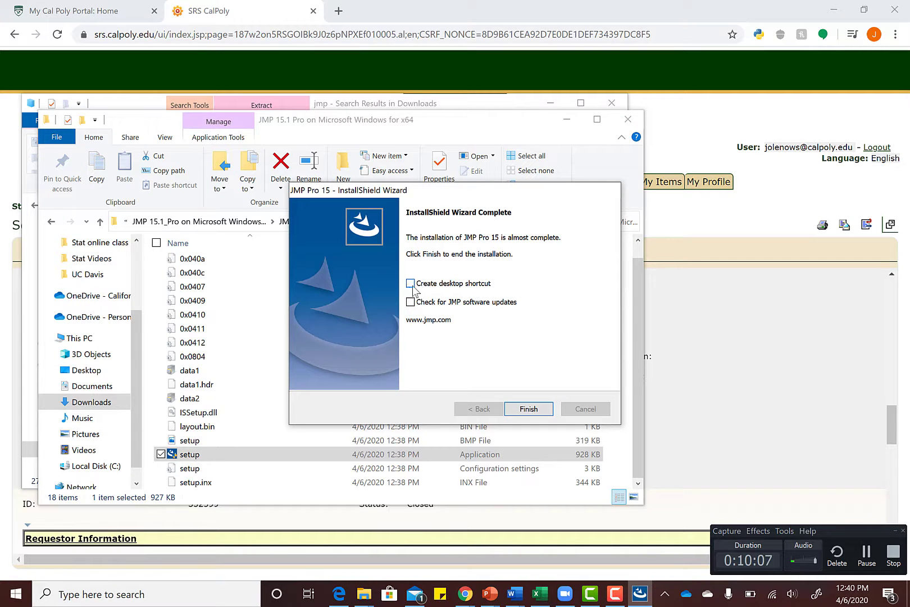
- Finish with Create desktop shortcut ticked, then search Windows for 'jmp Pro 15'
{"action": "left_click", "coordinate": [410, 283]}
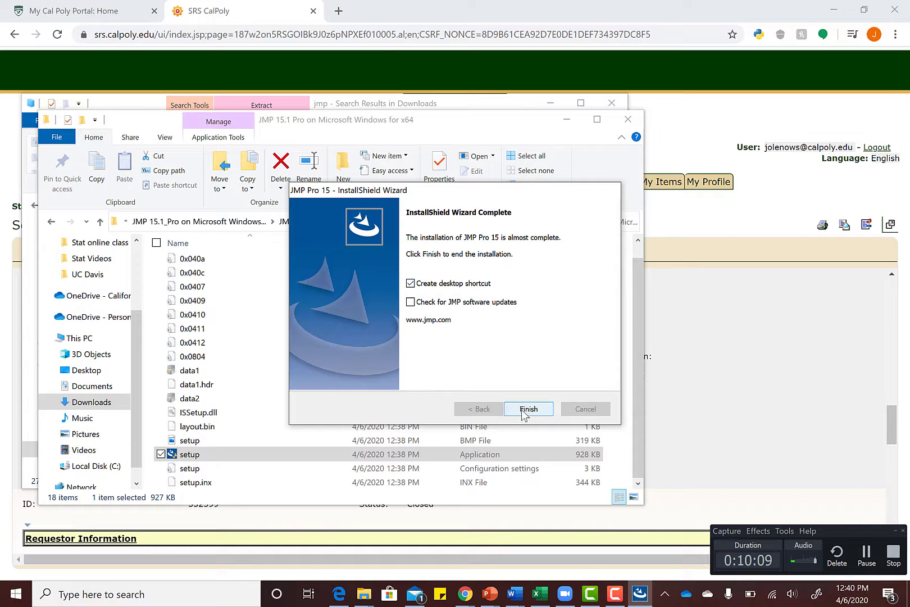
{"action": "left_click", "coordinate": [528, 408]}
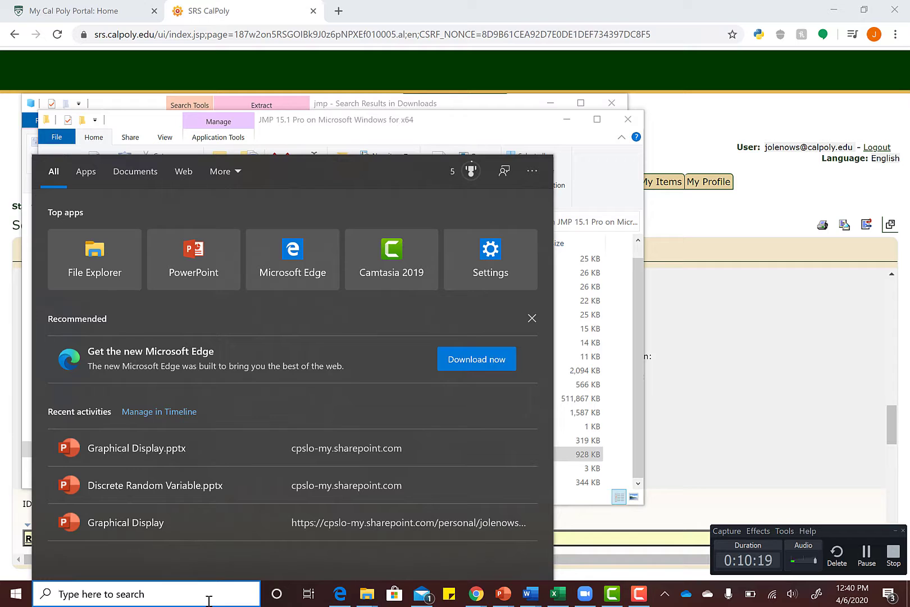
{"action": "type", "text": "jmp Pro 15"}
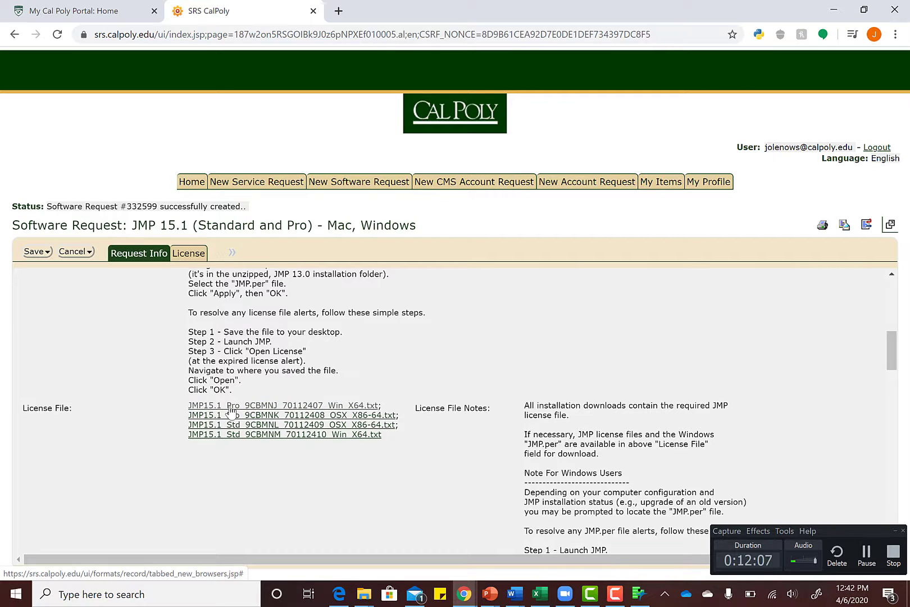
- Download the Pro Win X64 license file and select the jmp .txt from Downloads as the license
{"action": "left_click", "coordinate": [284, 406]}
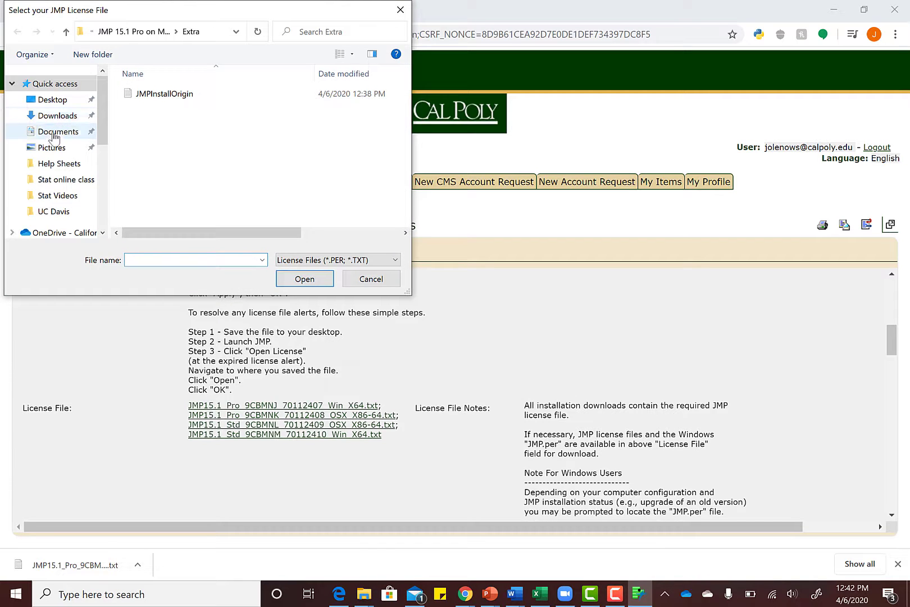
{"action": "left_click", "coordinate": [57, 115]}
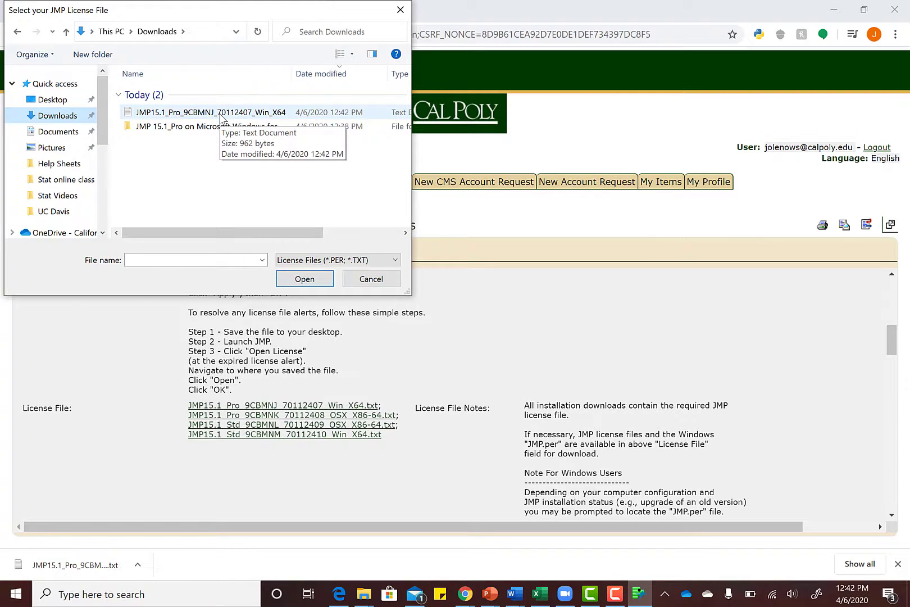
{"action": "type", "text": "j"}
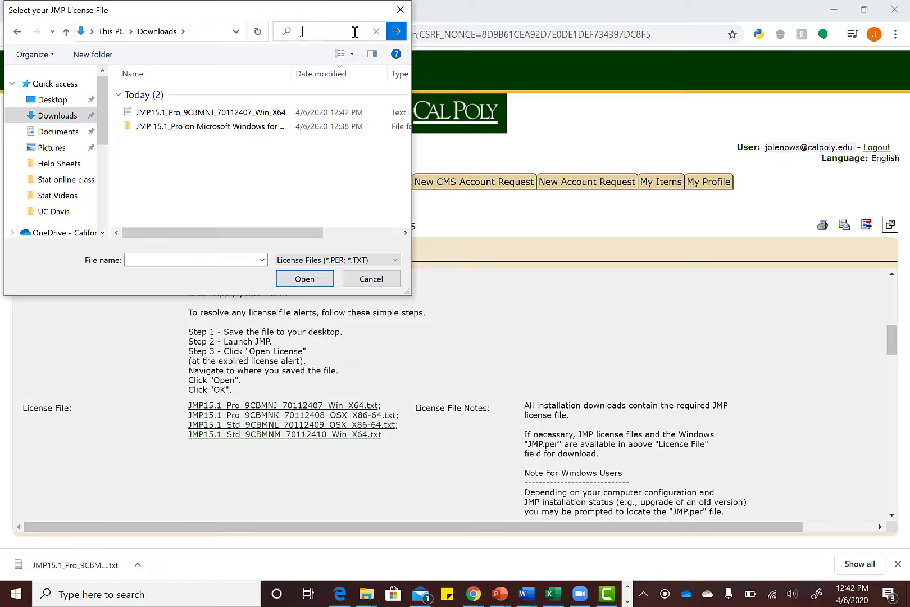
{"action": "type", "text": "mp"}
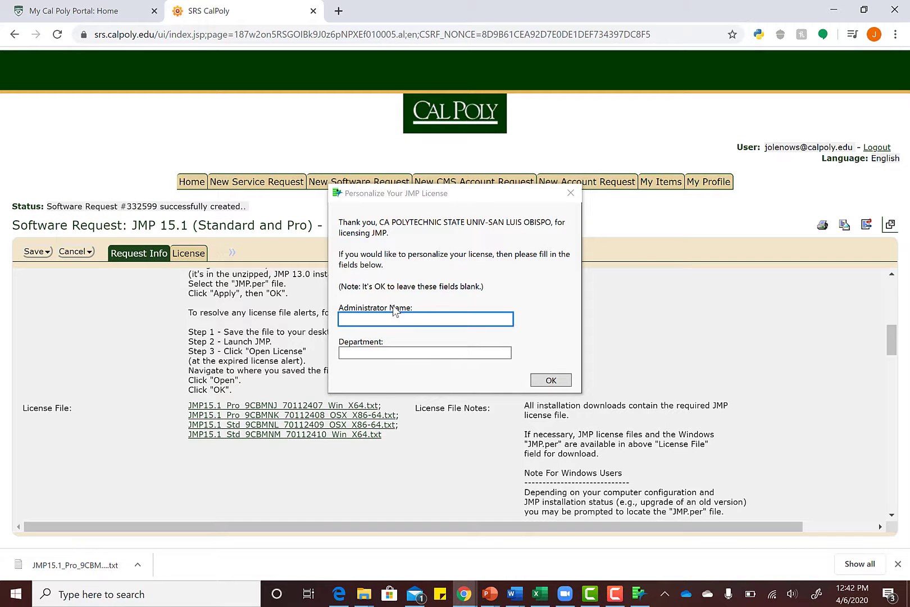
- Accept personalization defaults, save the license file to Desktop, and acknowledge the license-accepted alert
{"action": "left_click", "coordinate": [549, 379]}
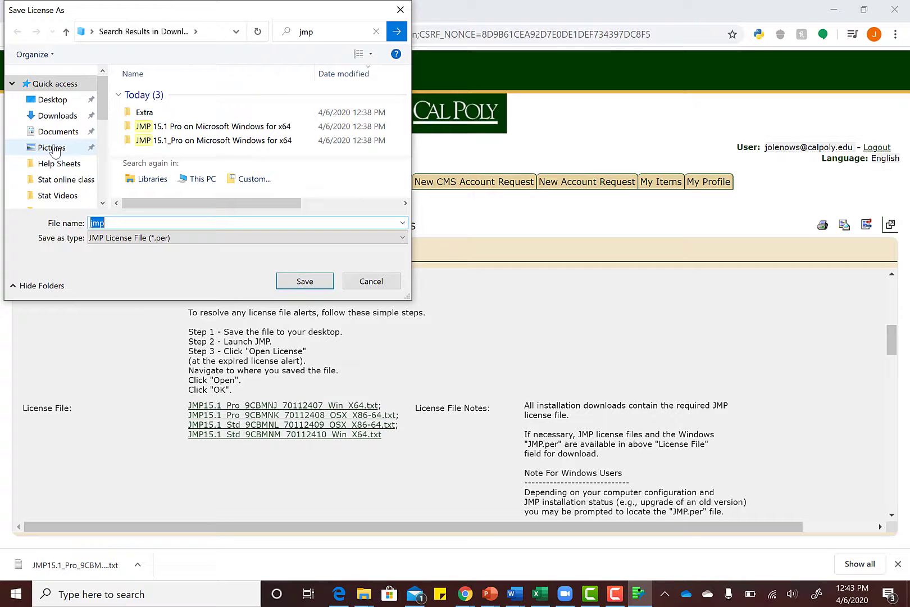
{"action": "scroll", "scroll_direction": "down", "scroll_amount": 3}
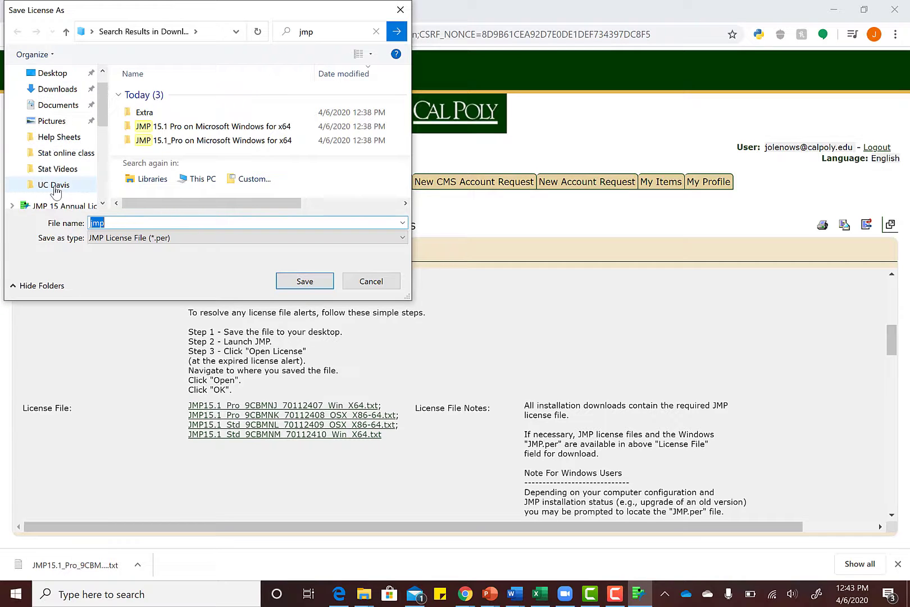
{"action": "left_click", "coordinate": [51, 99]}
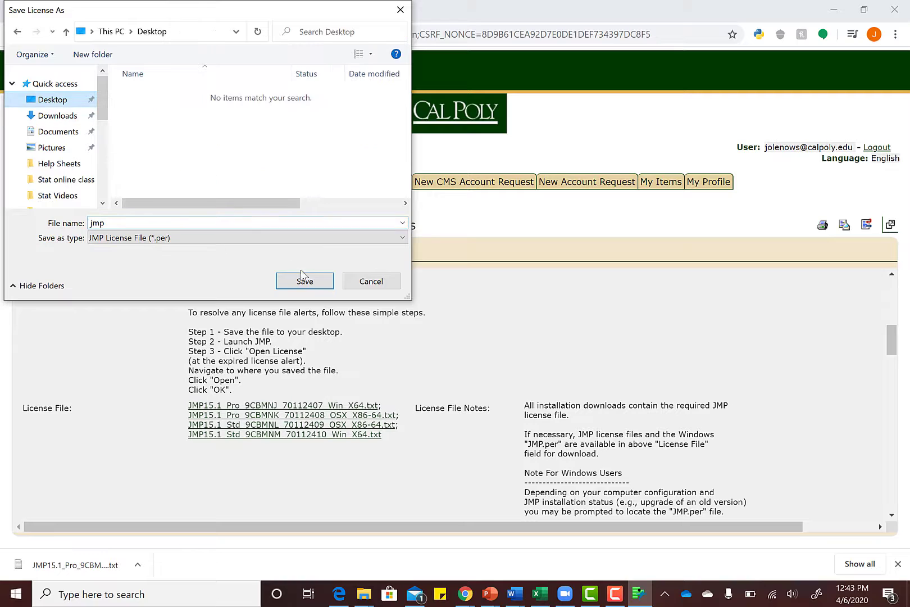
{"action": "left_click", "coordinate": [304, 281]}
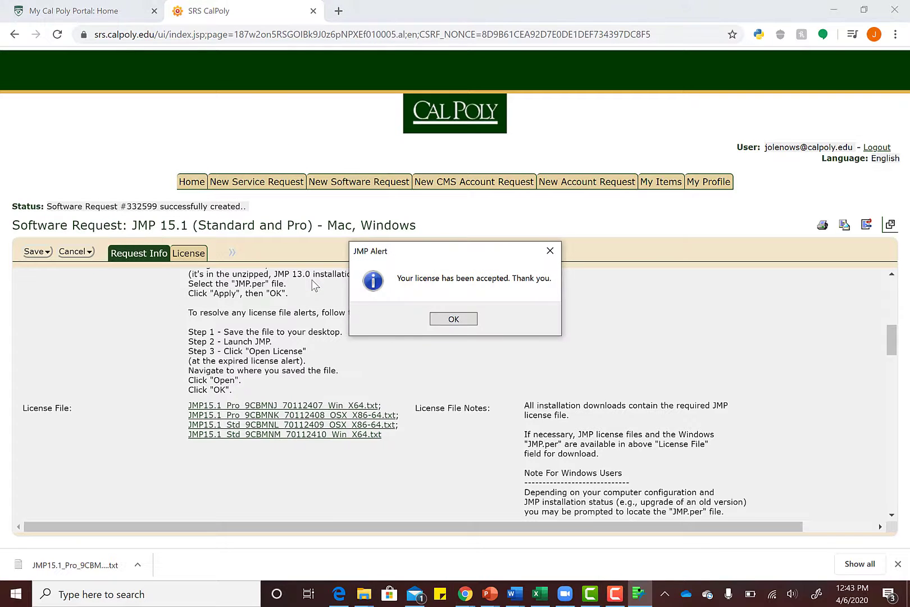
{"action": "left_click", "coordinate": [453, 319]}
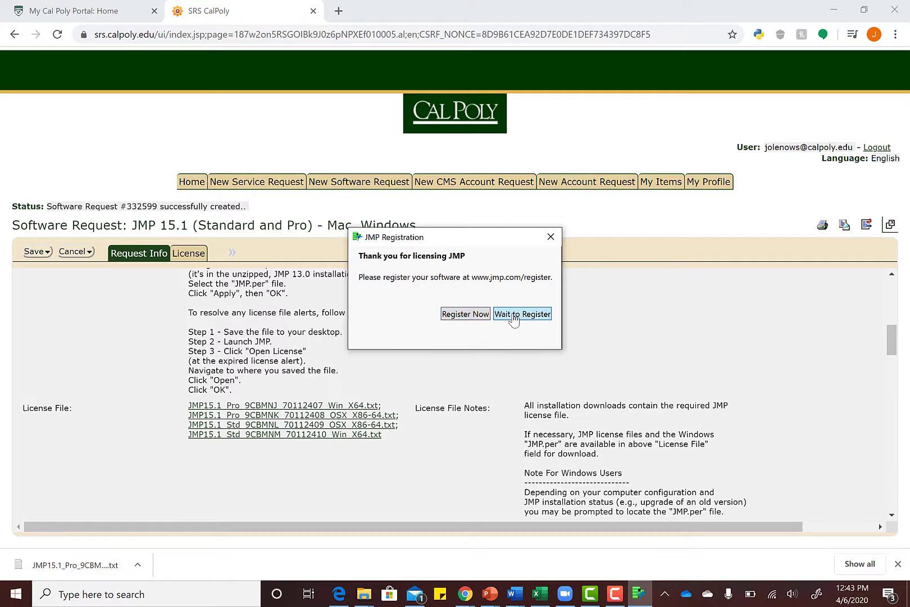
- Choose Wait to Register and close the Tip of the Day, leaving the JMP Home Window open
{"action": "left_click", "coordinate": [521, 313]}
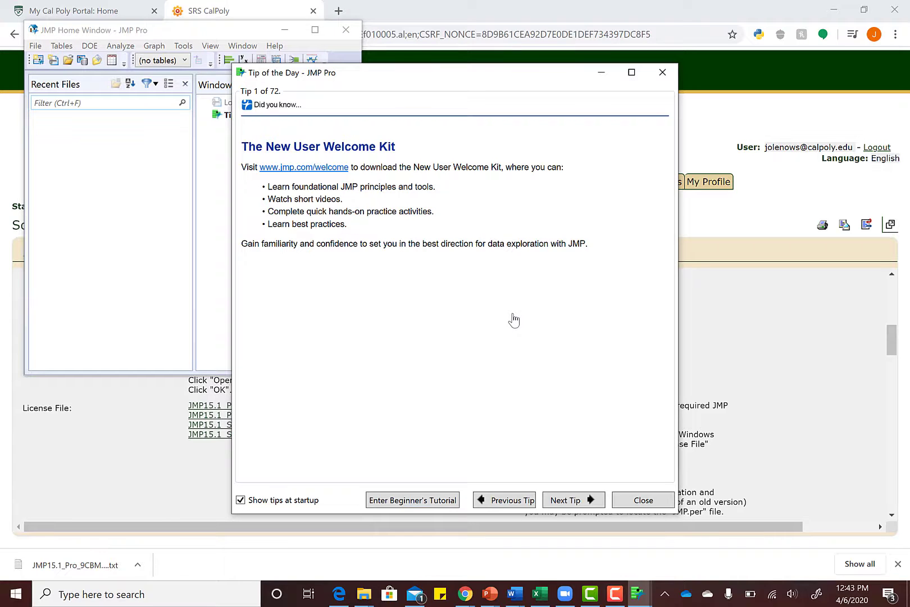
{"action": "left_click", "coordinate": [641, 499]}
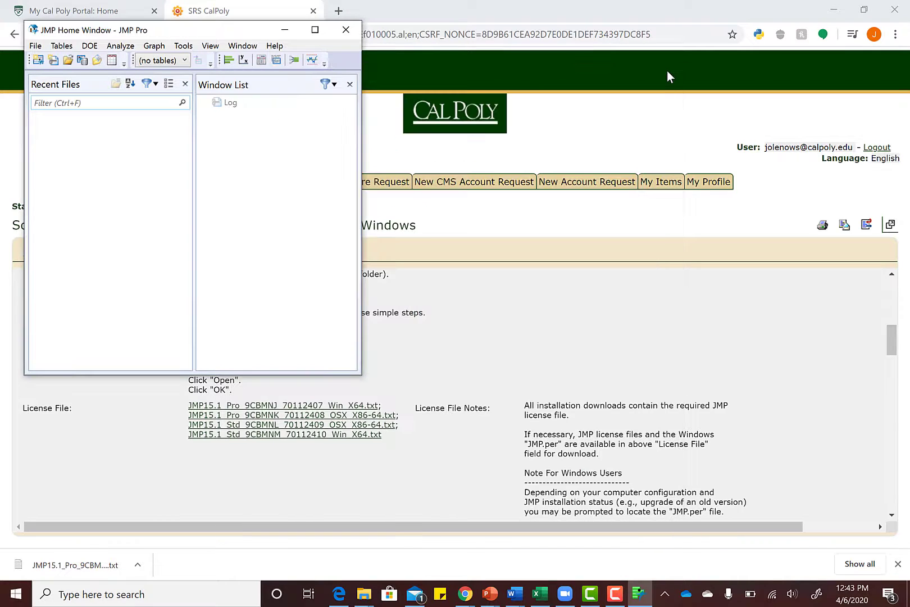
{"action": "mouse_move", "coordinate": [526, 59]}
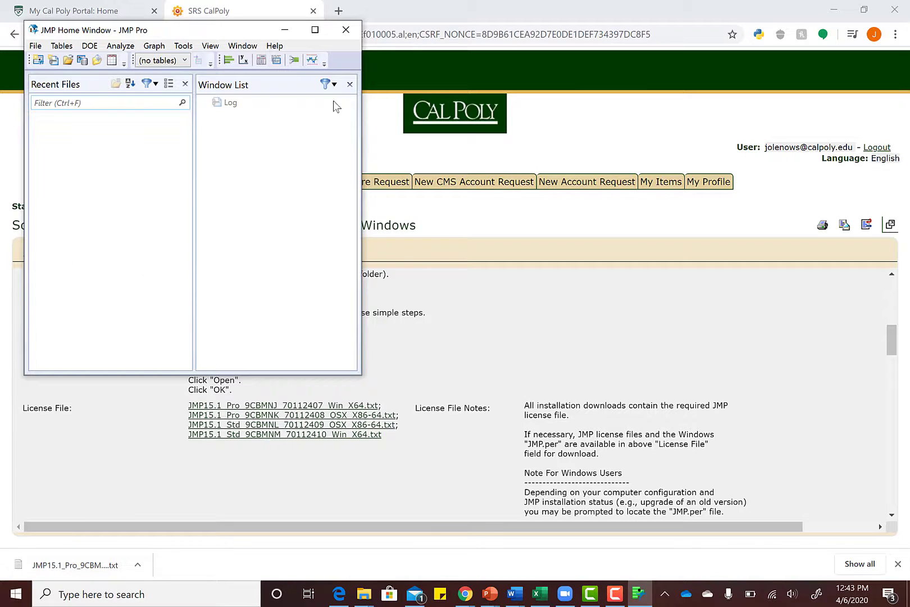
{"action": "mouse_move", "coordinate": [344, 247]}
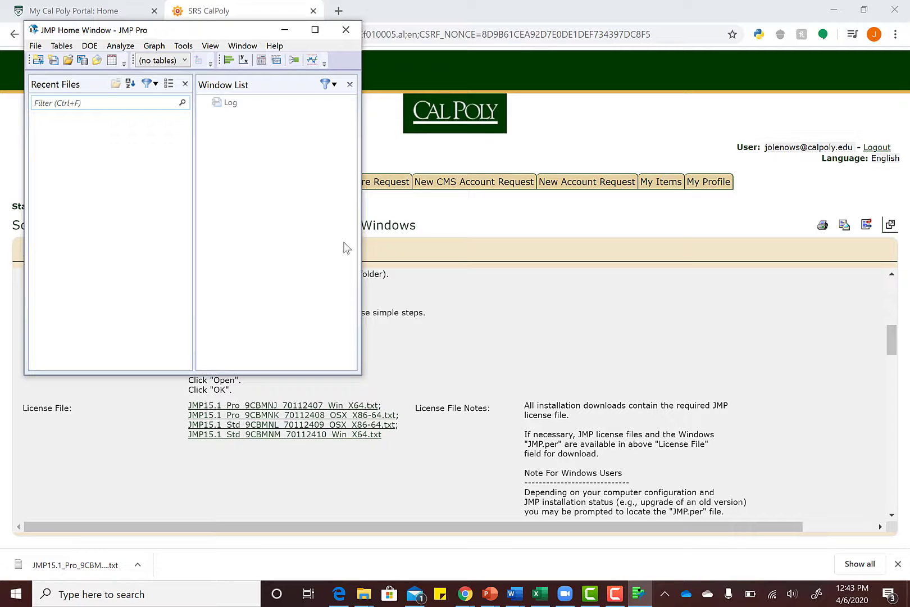